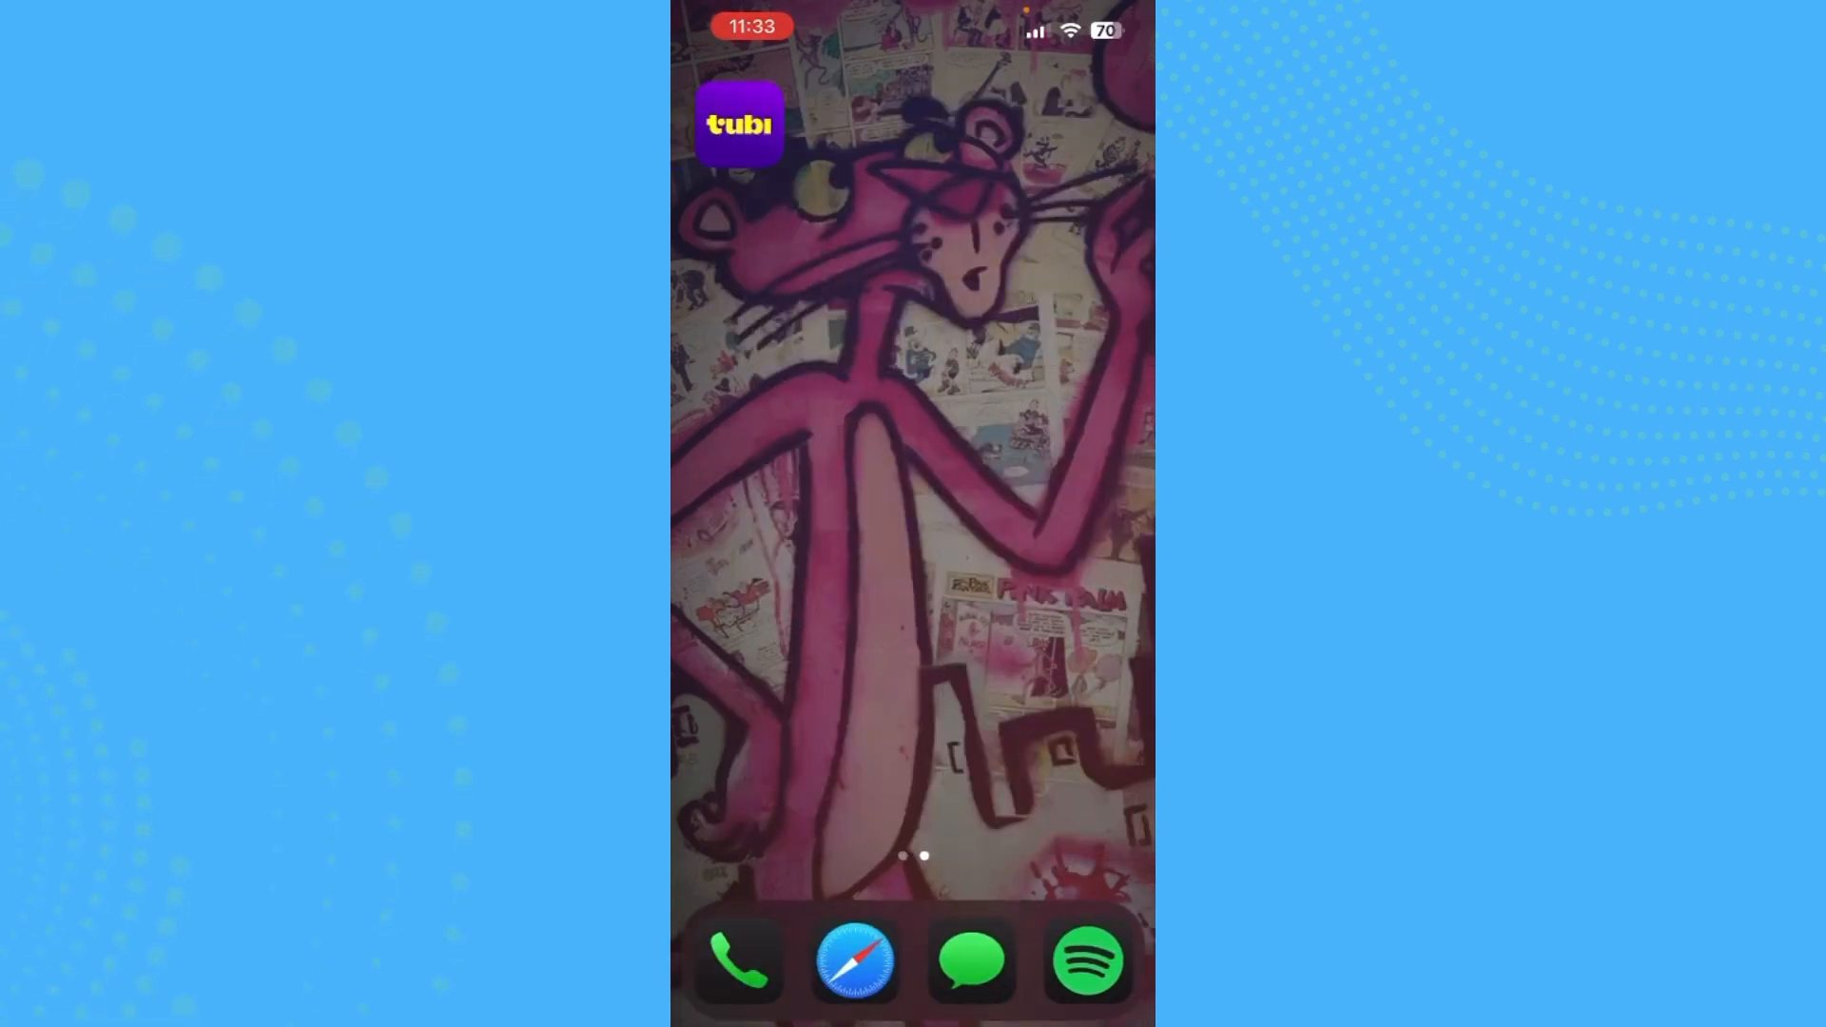
Long-press Tubi, choose Remove App, then Delete App, and confirm deleting it and its data
{"action": "left_click", "coordinate": [739, 124]}
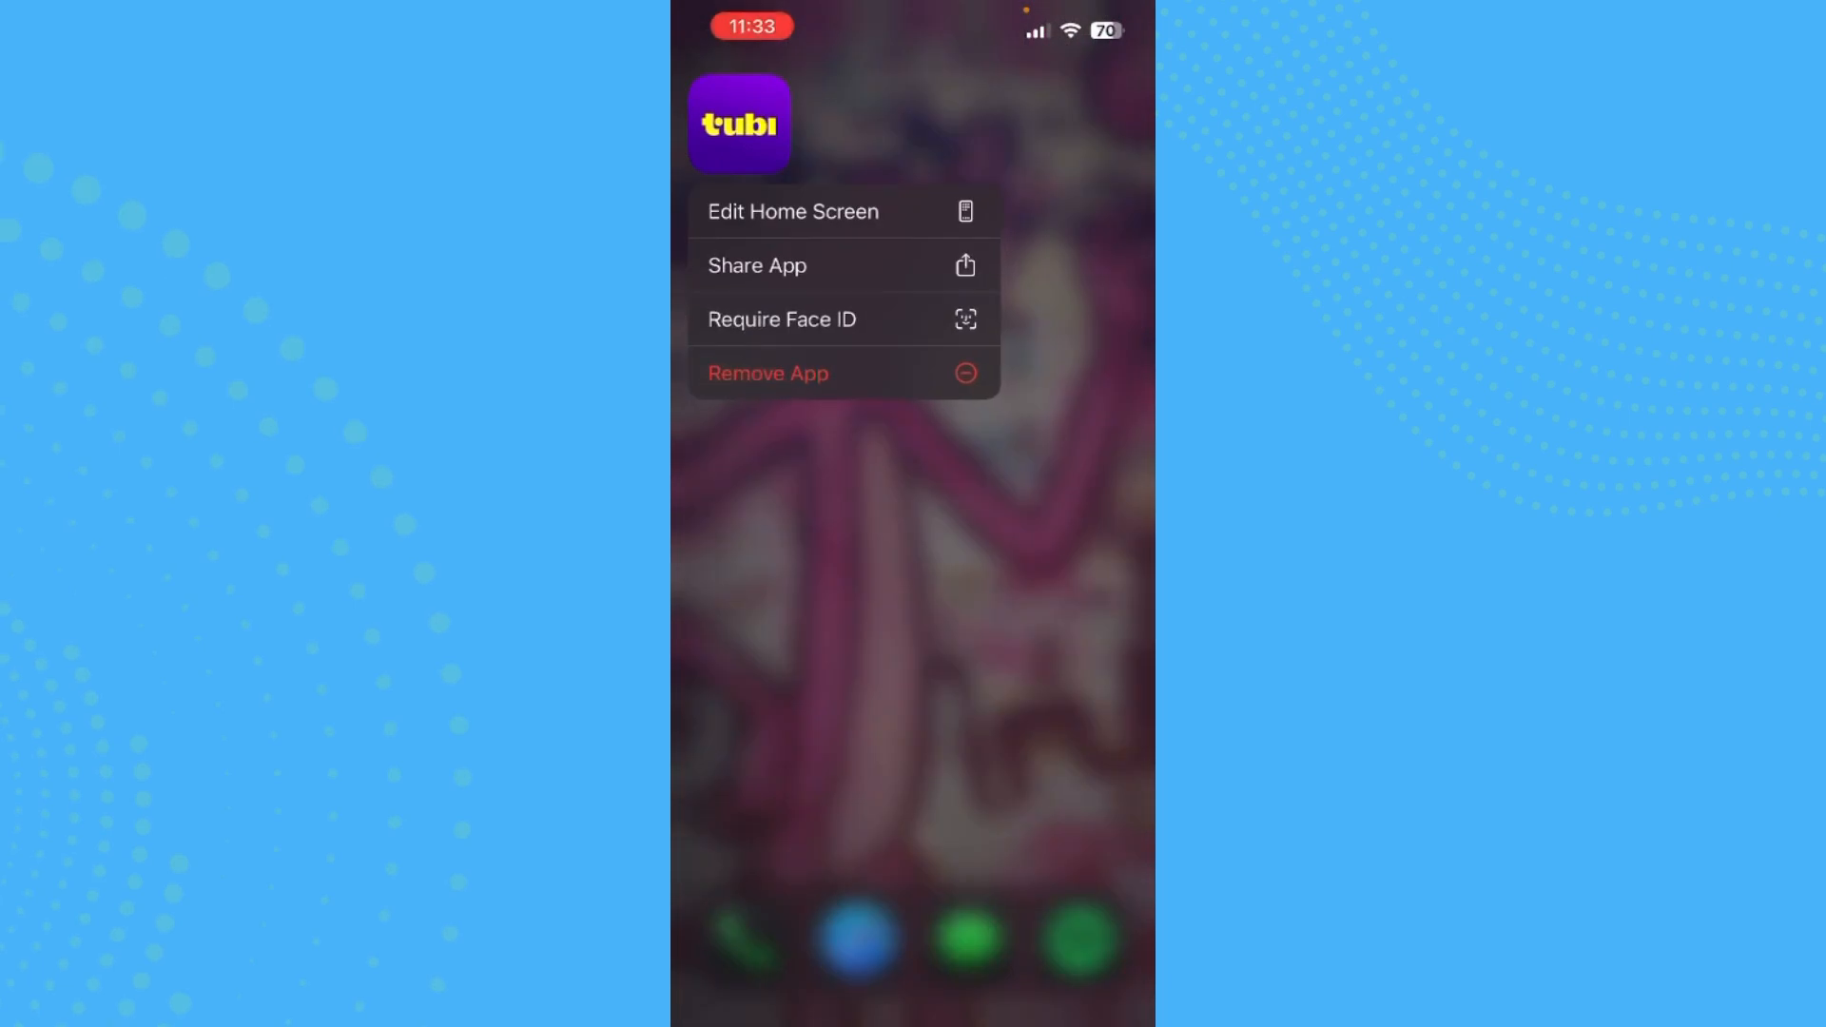
{"action": "left_click", "coordinate": [767, 374]}
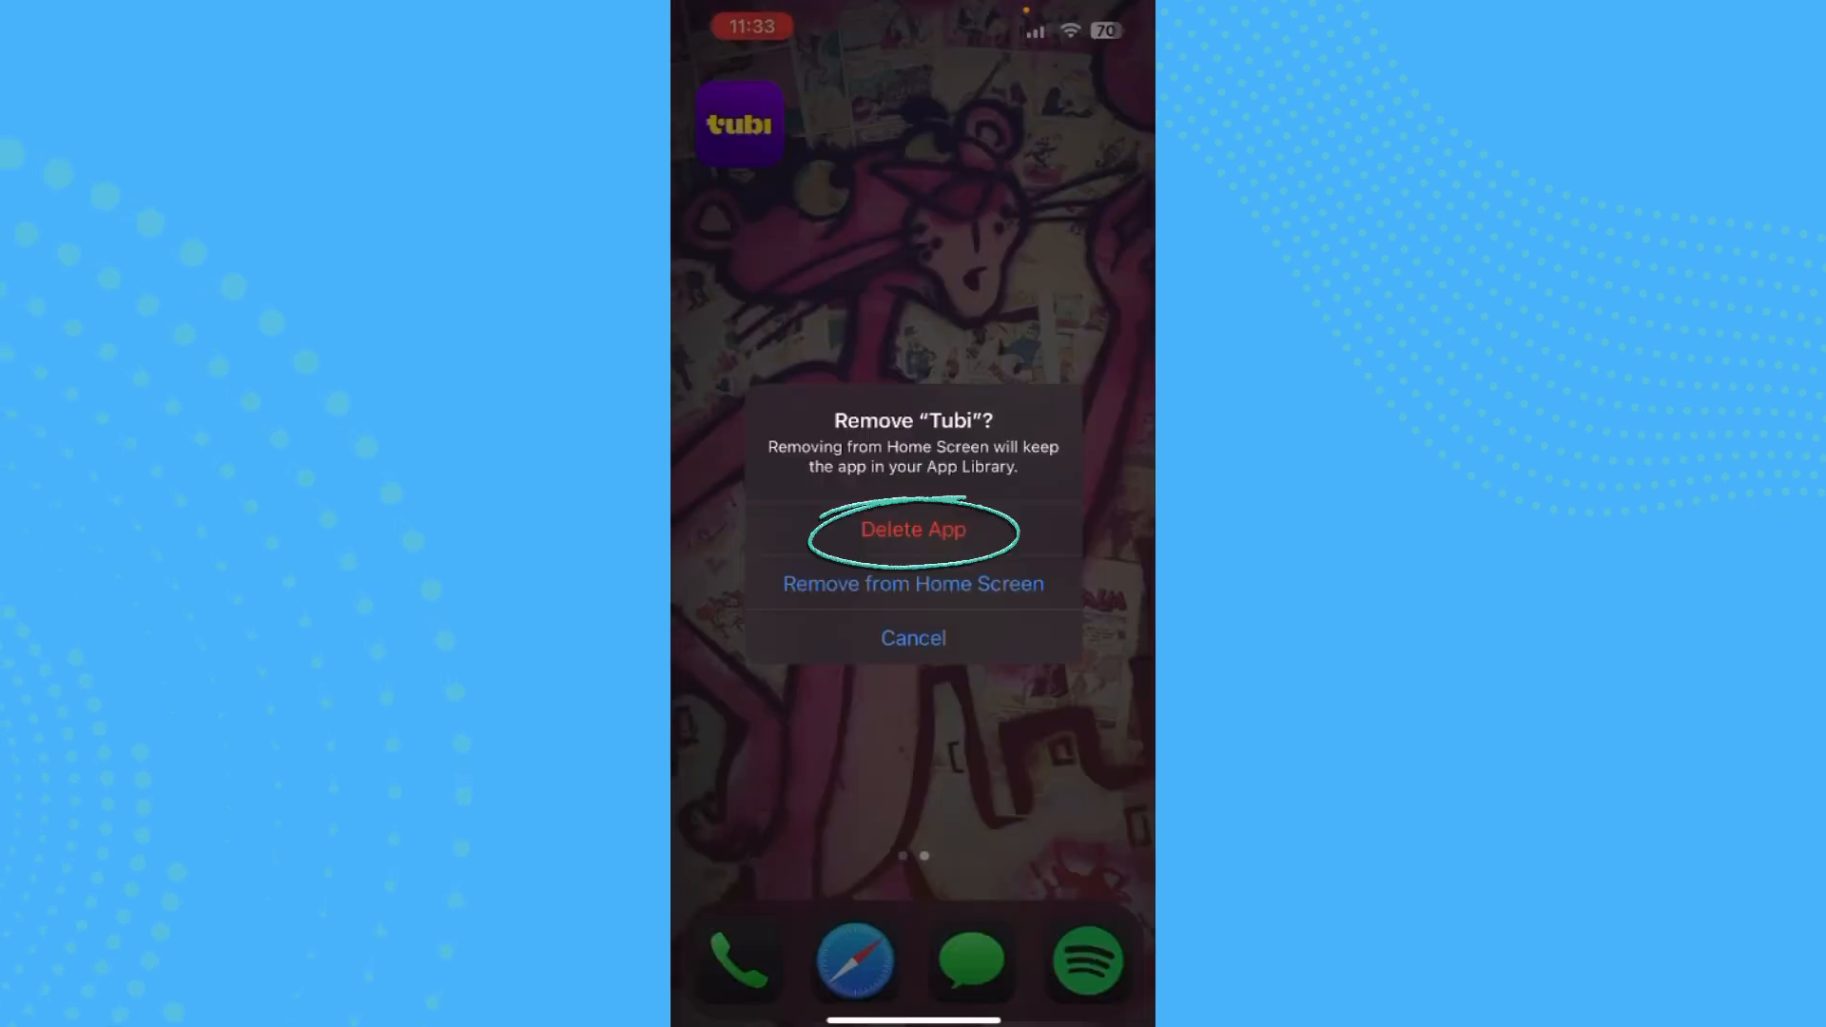
{"action": "left_click", "coordinate": [913, 529]}
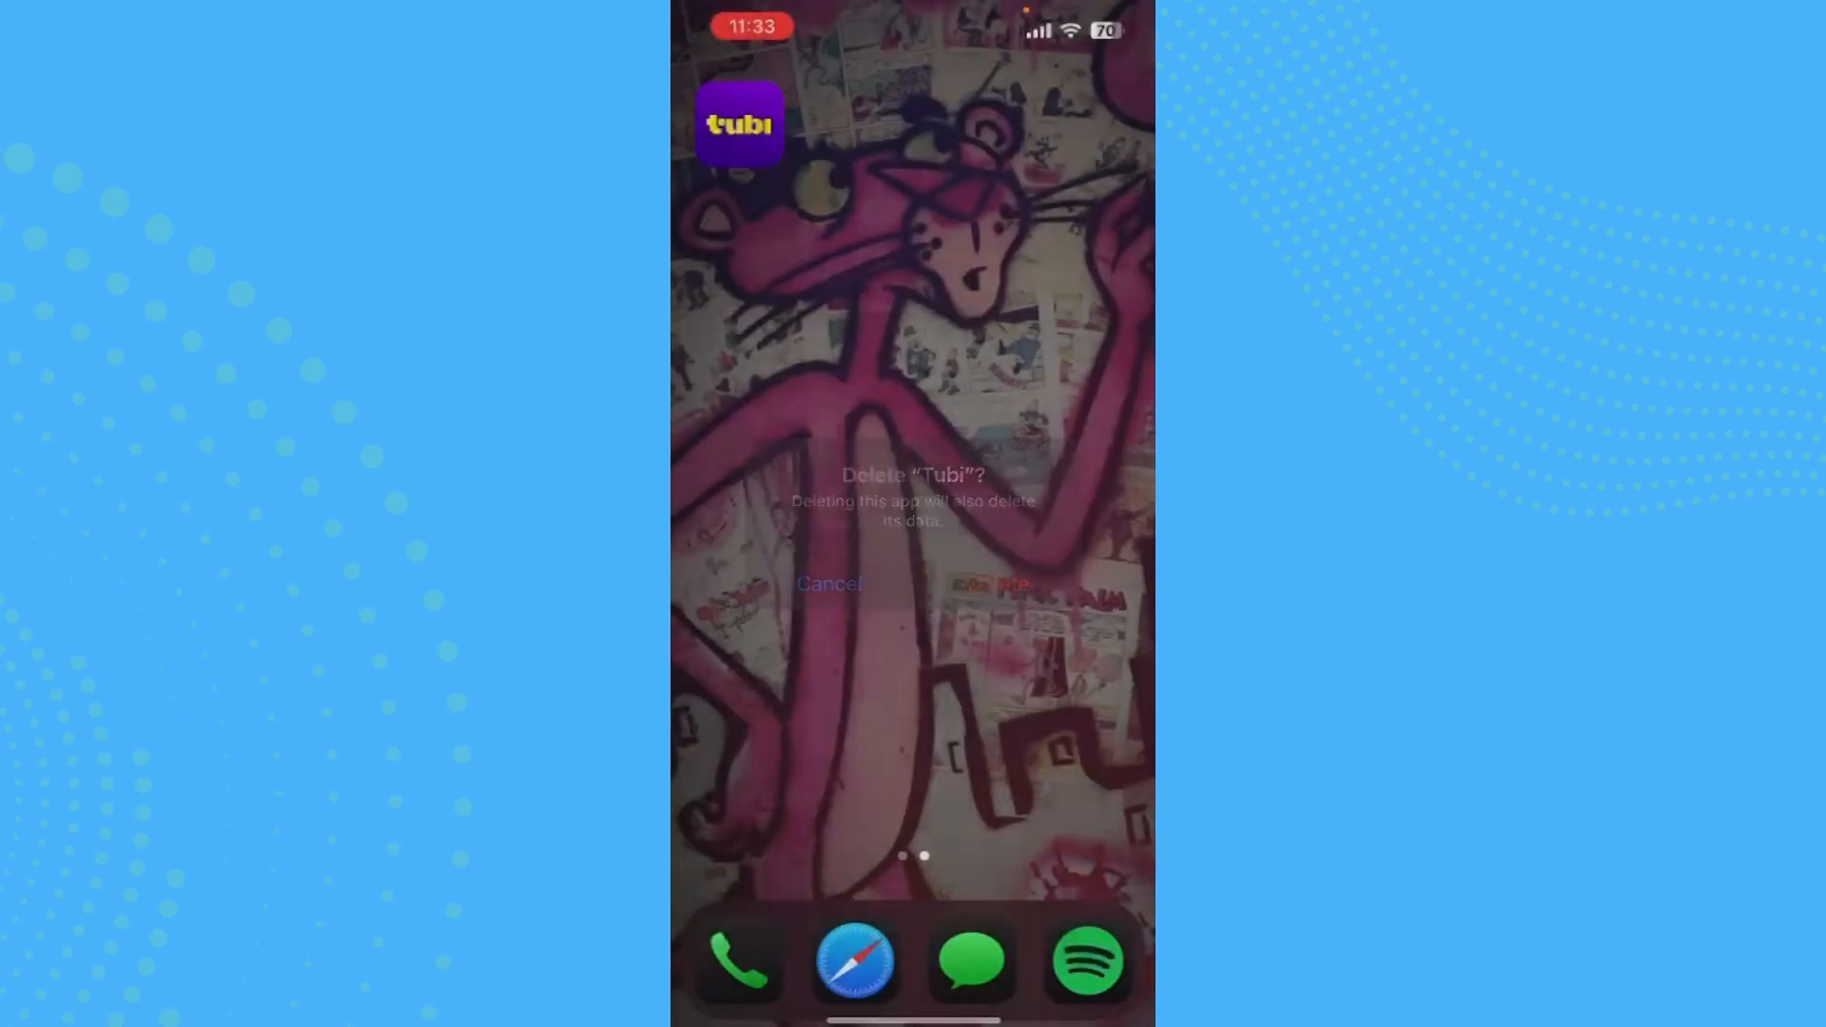
{"action": "left_click", "coordinate": [828, 584]}
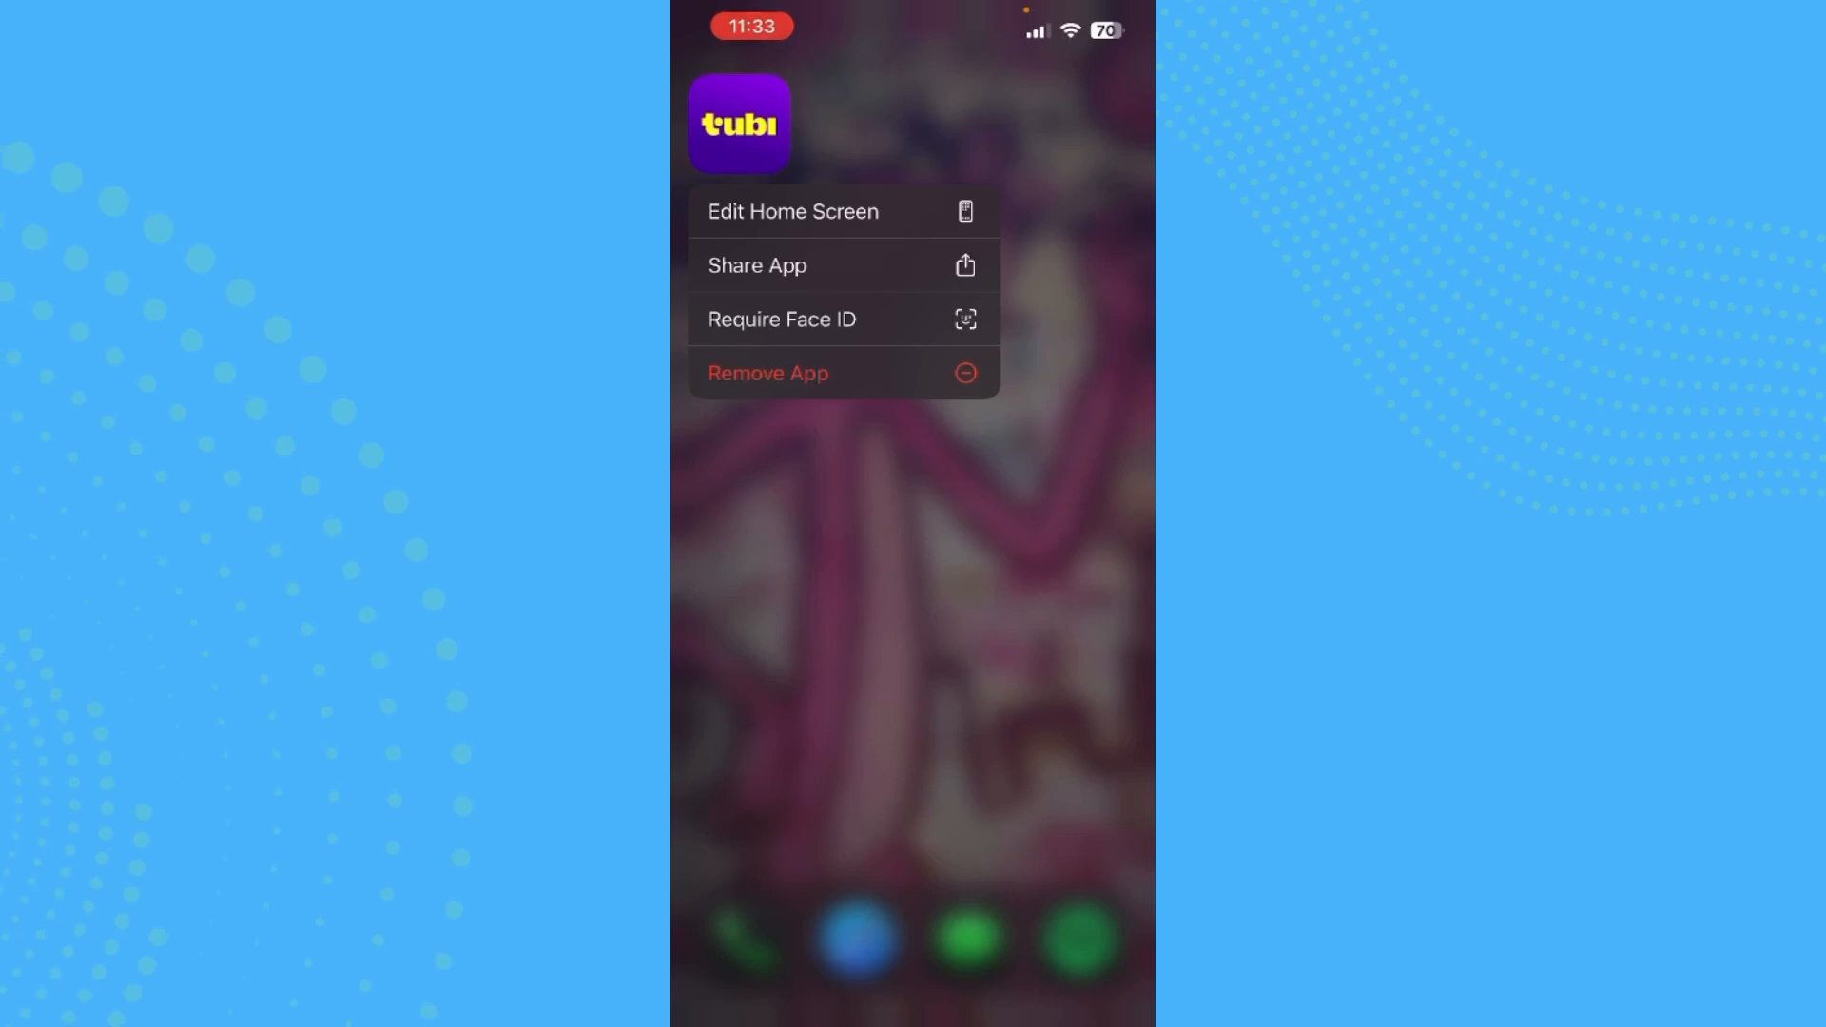
Choose Remove App for Tubi and pick Delete App in the Remove "Tubi"? alert
{"action": "left_click", "coordinate": [767, 373]}
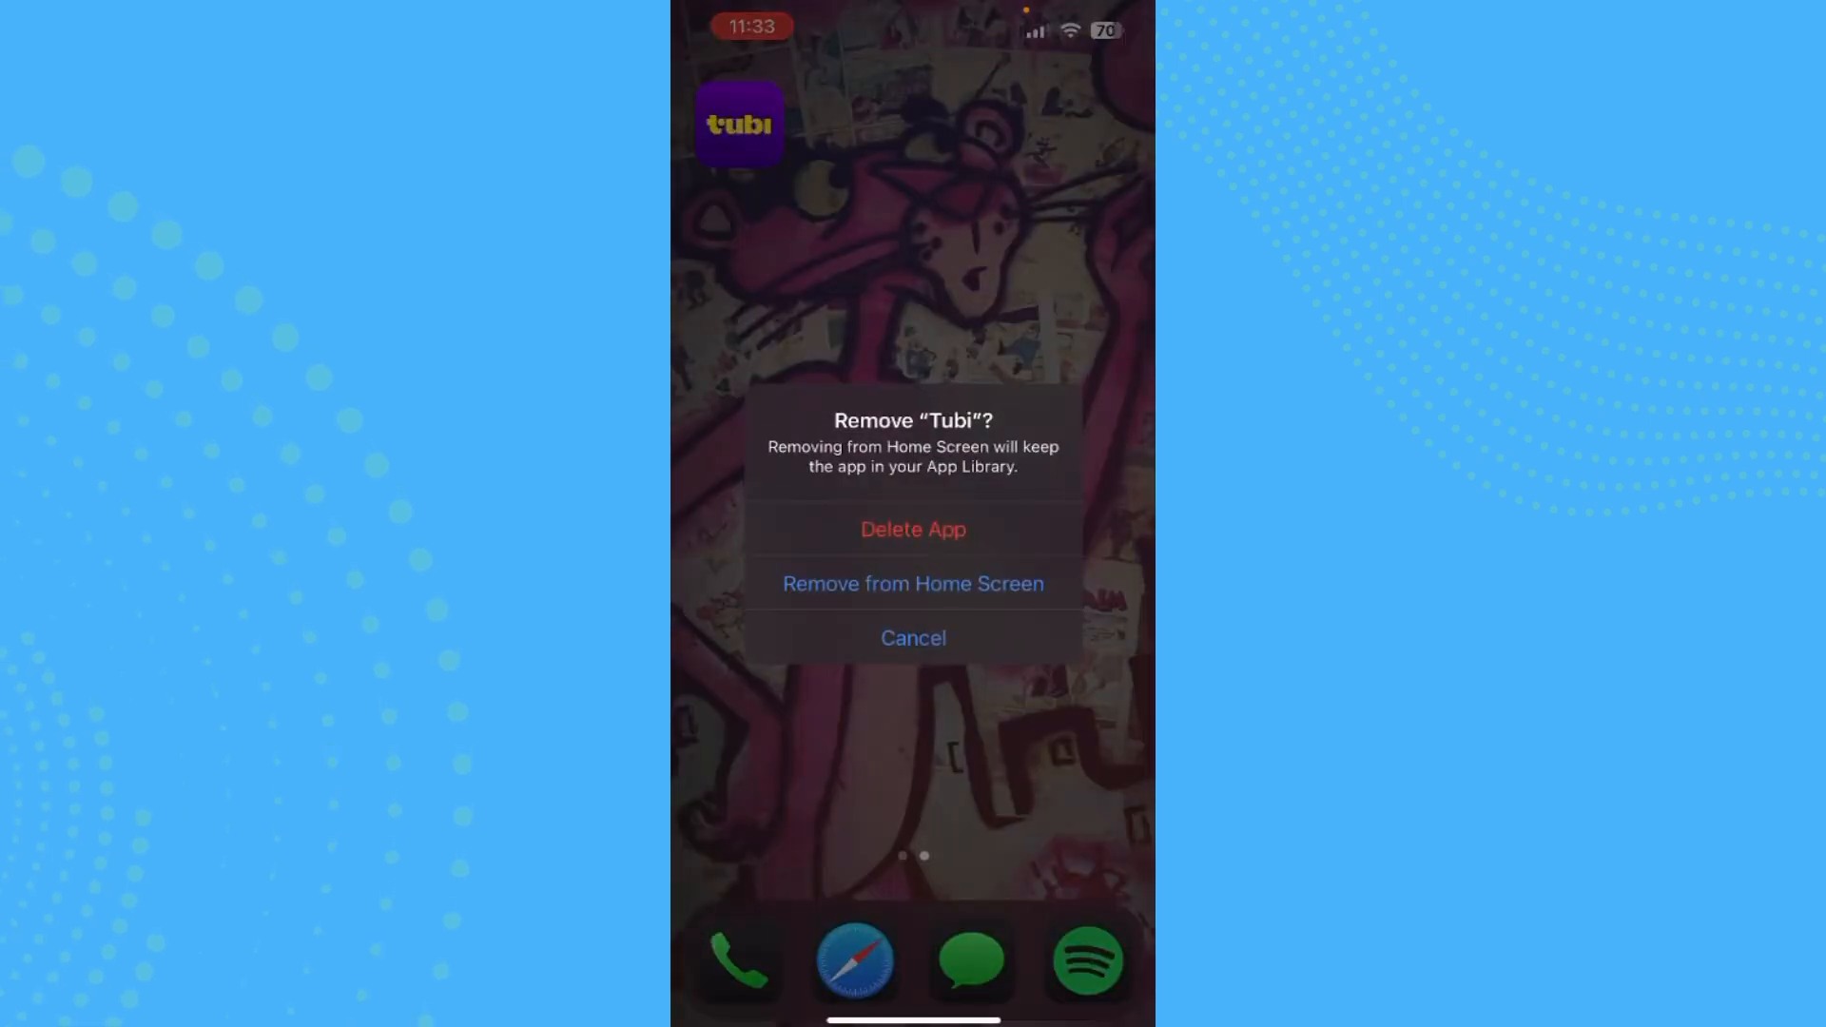
{"action": "left_click", "coordinate": [914, 638]}
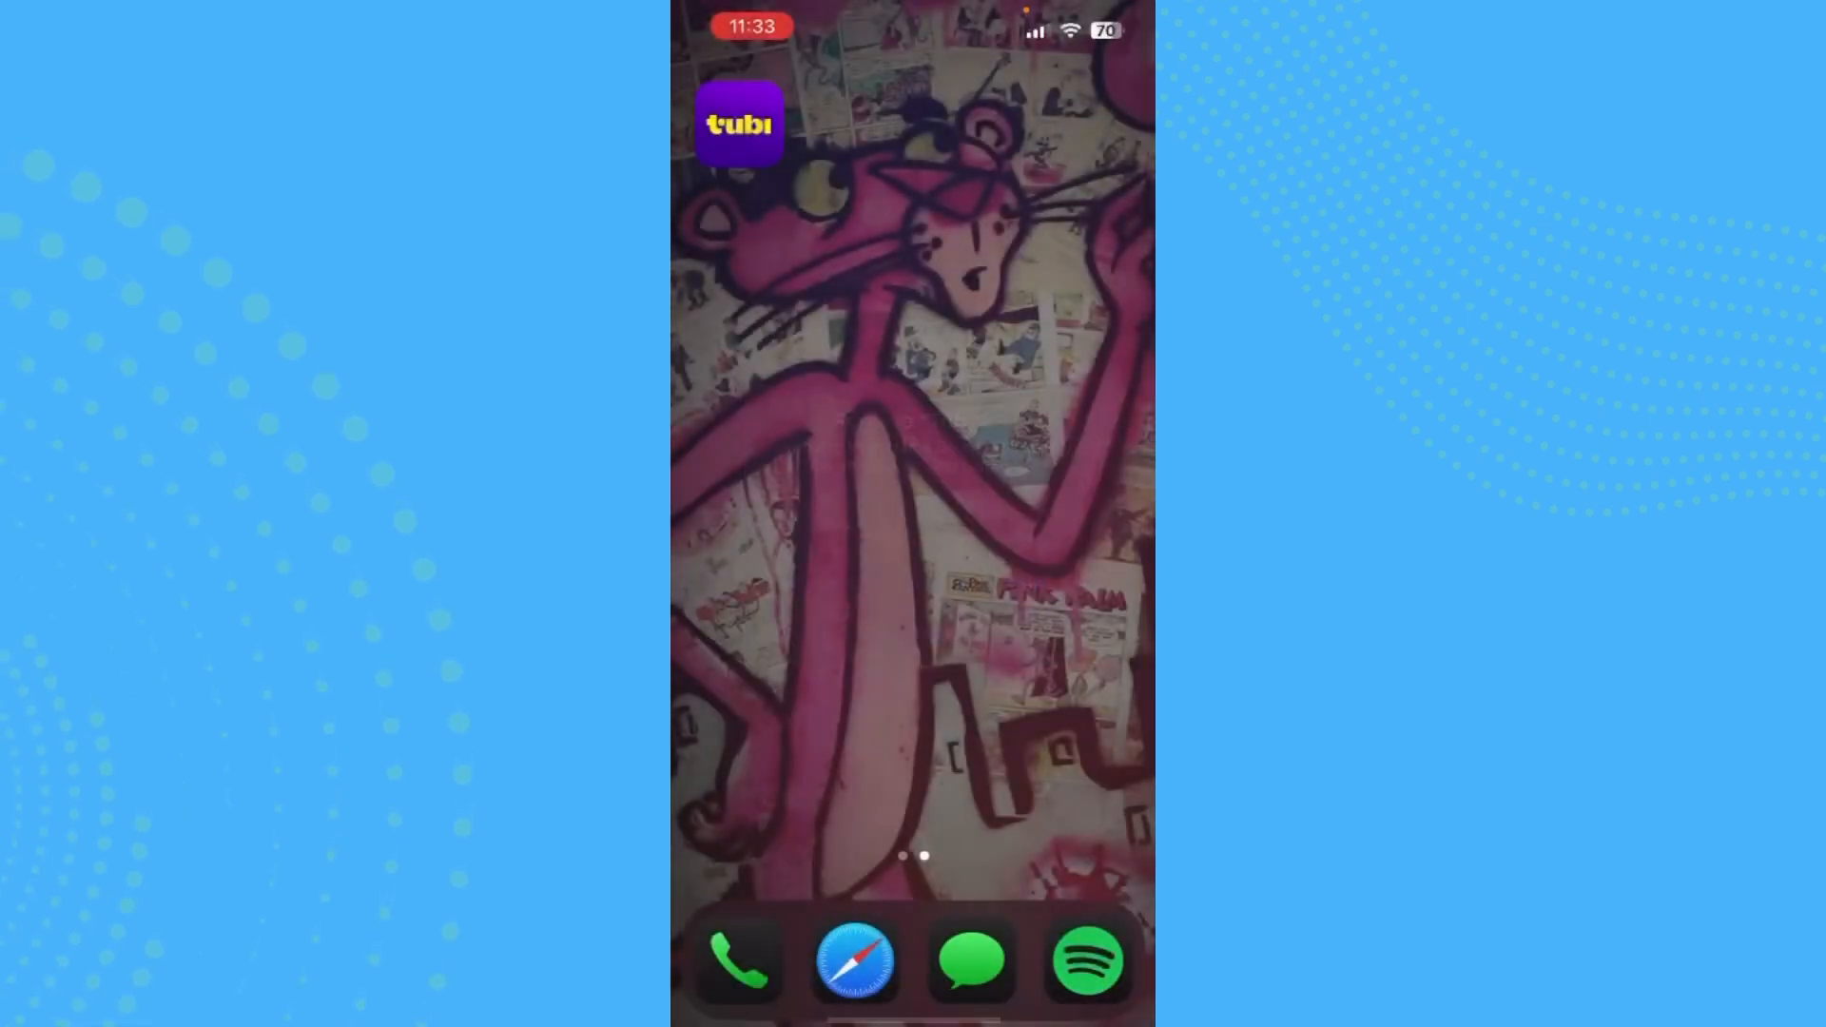